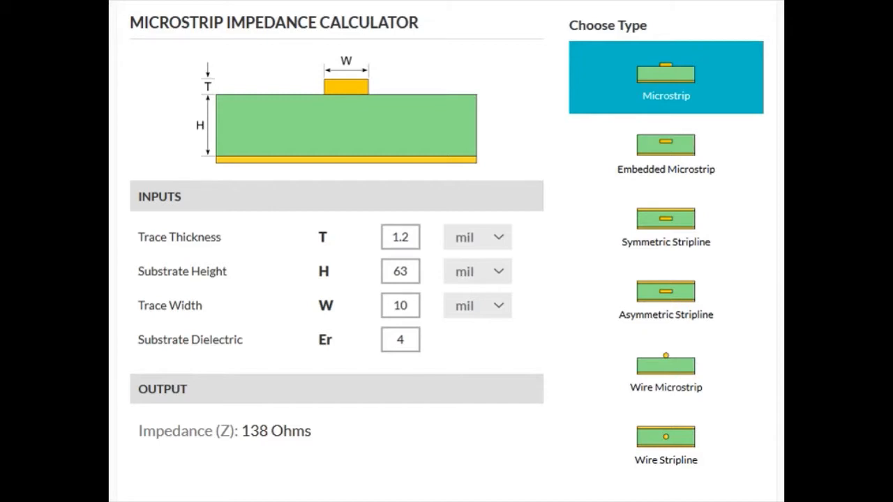
pyautogui.moveTo(333, 93)
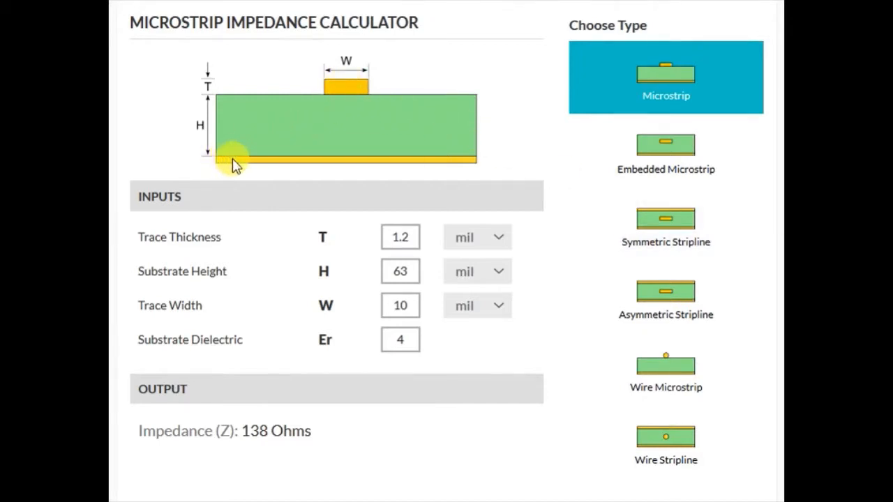
pyautogui.moveTo(328, 152)
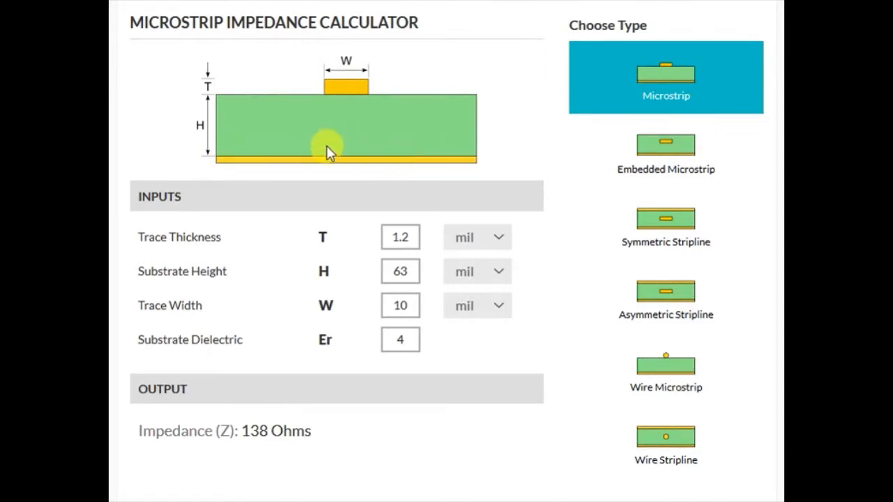
pyautogui.moveTo(387, 117)
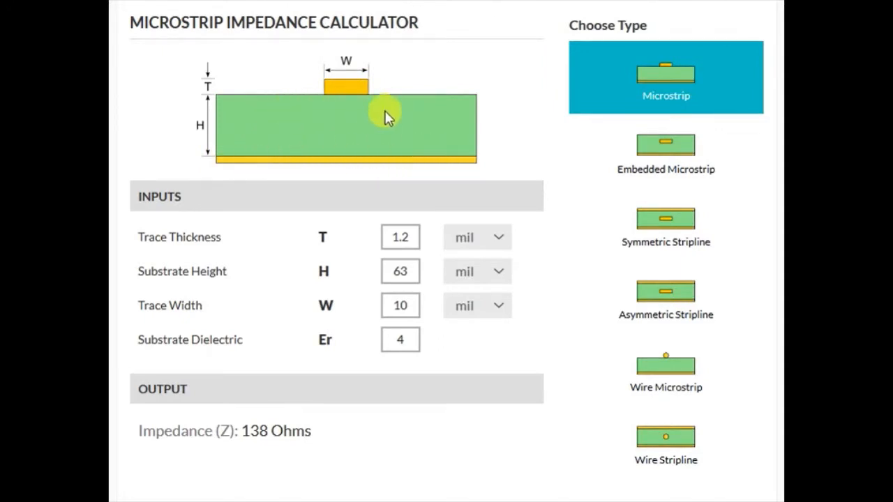
# Set the dielectric constant to 4 and trace width from 10 to 8 mil, giving 145 Ohms
pyautogui.scroll(-3)
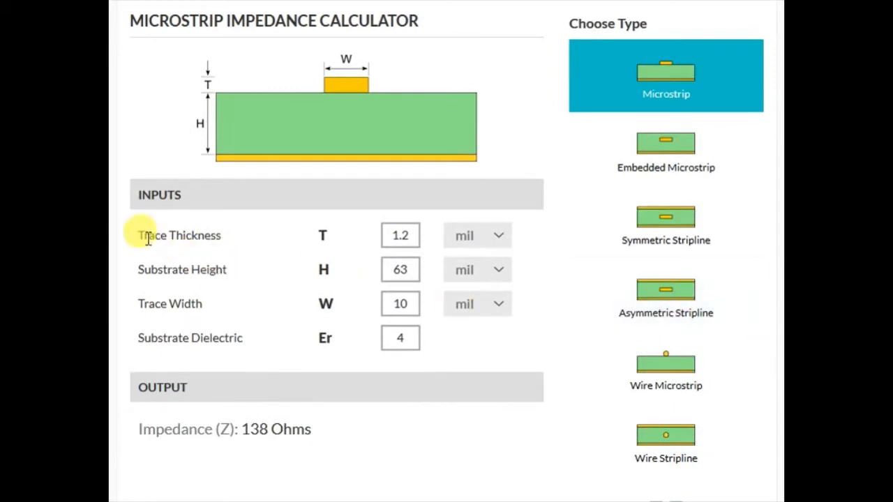
pyautogui.moveTo(198, 234)
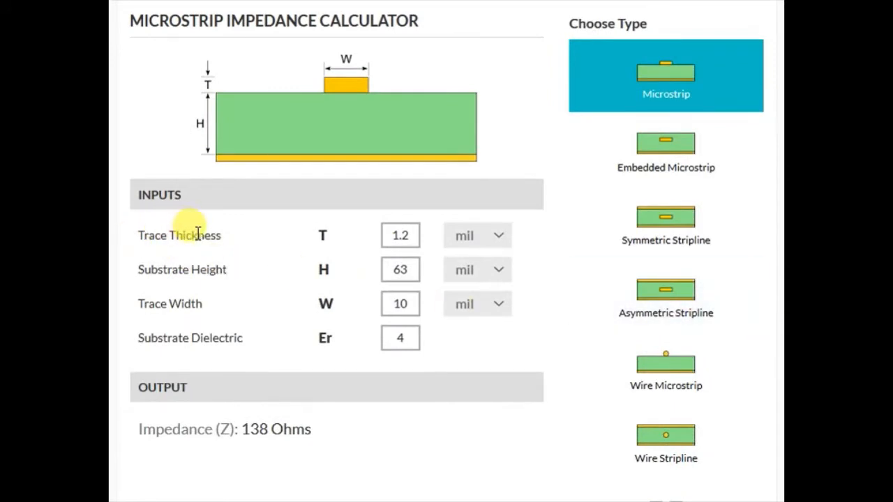
pyautogui.moveTo(207, 267)
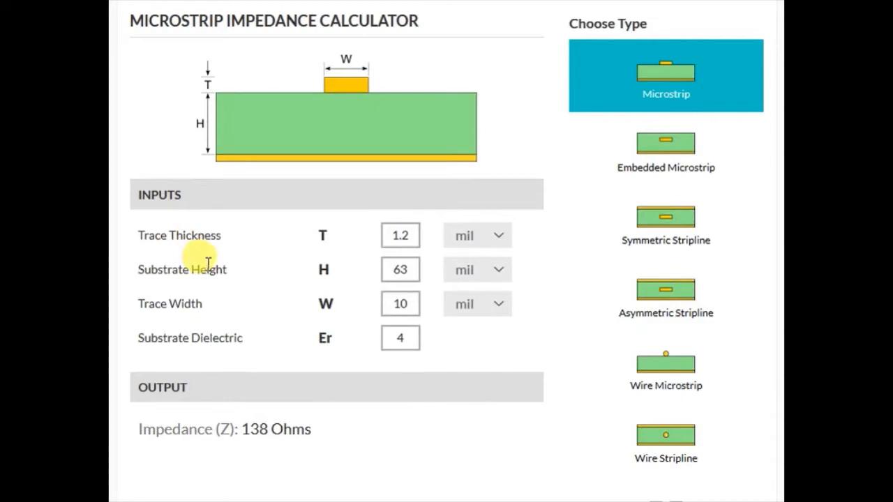
pyautogui.moveTo(194, 303)
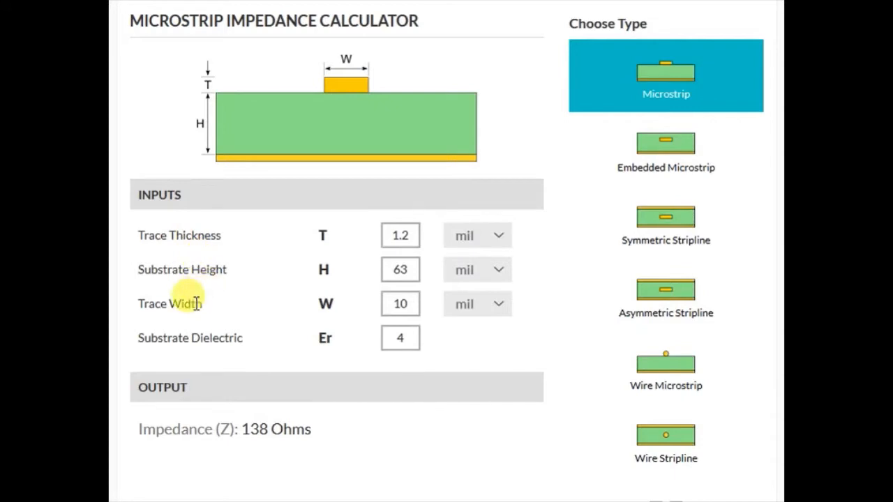
pyautogui.moveTo(475, 236)
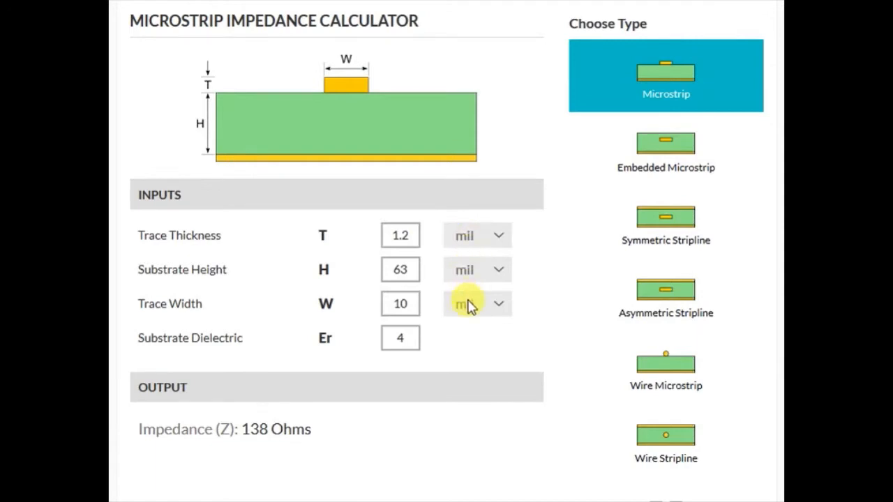
pyautogui.moveTo(529, 230)
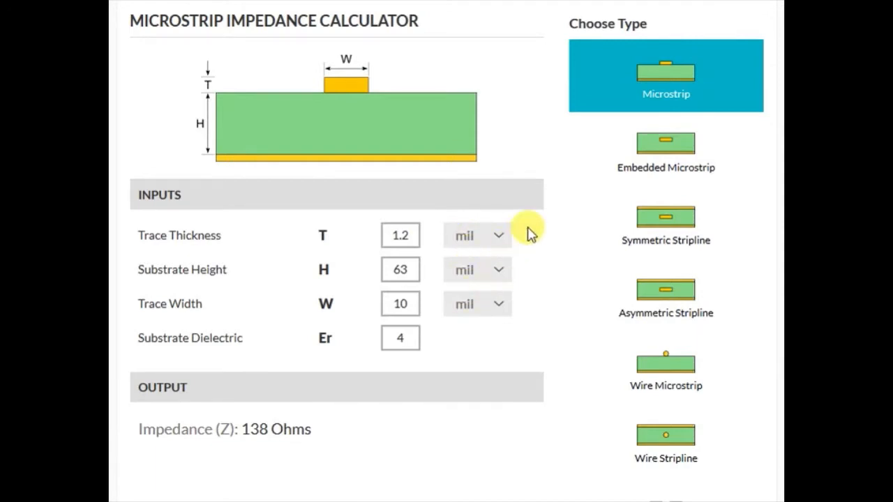
pyautogui.click(478, 270)
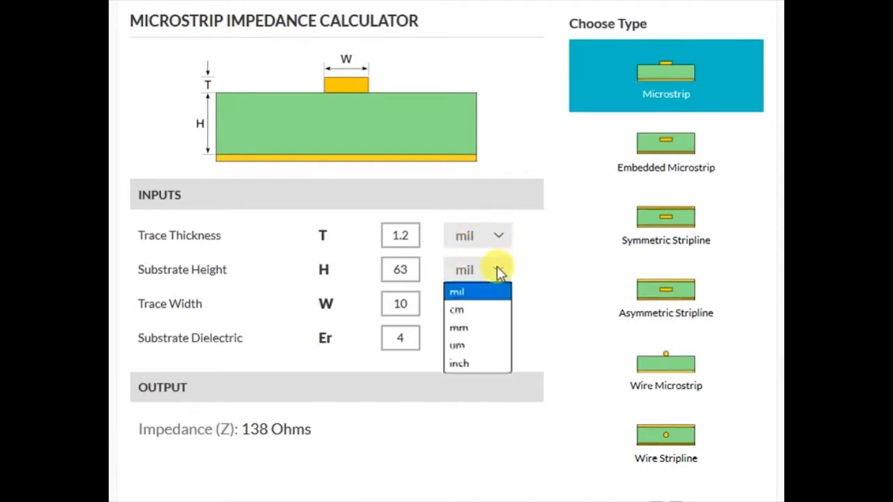
pyautogui.moveTo(459, 364)
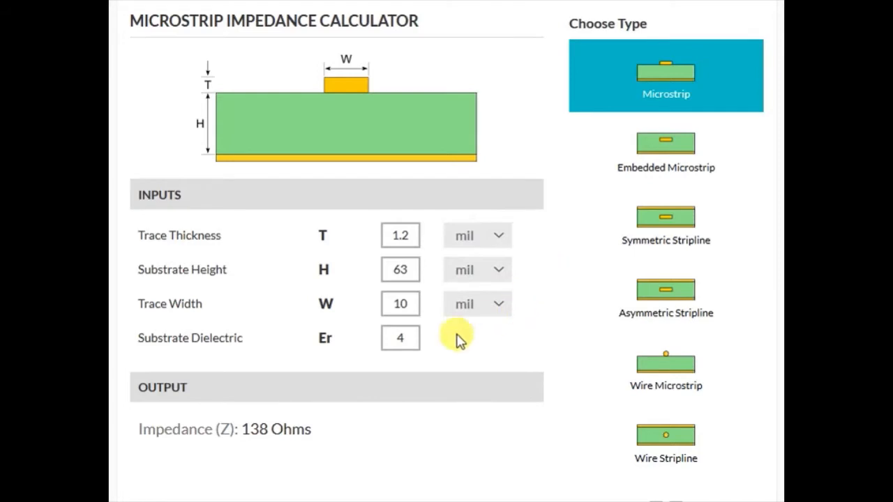
pyautogui.moveTo(237, 338)
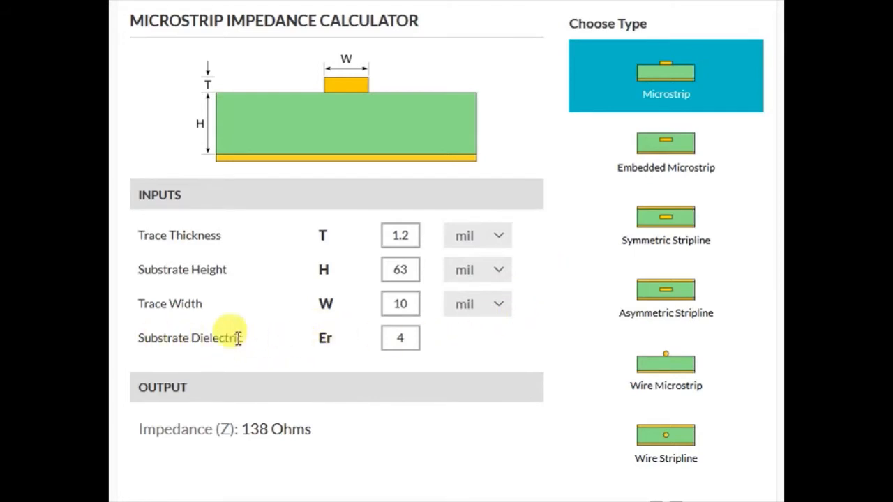
pyautogui.moveTo(248, 342)
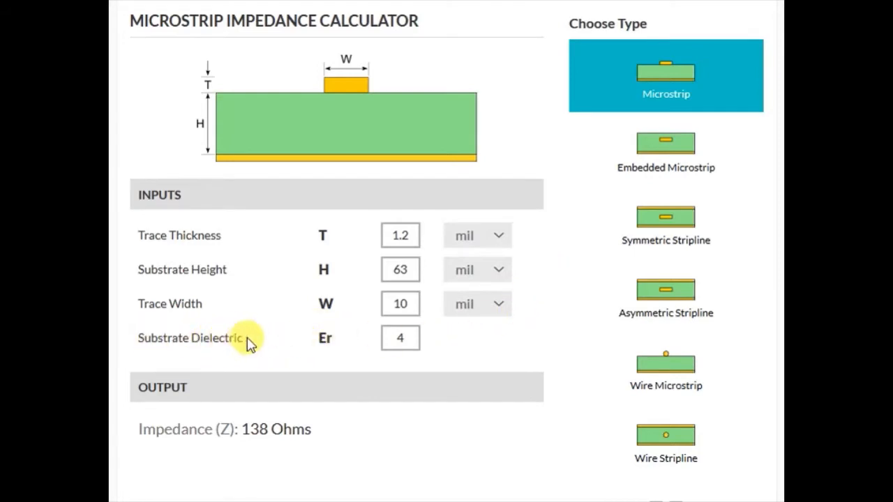
pyautogui.moveTo(464, 345)
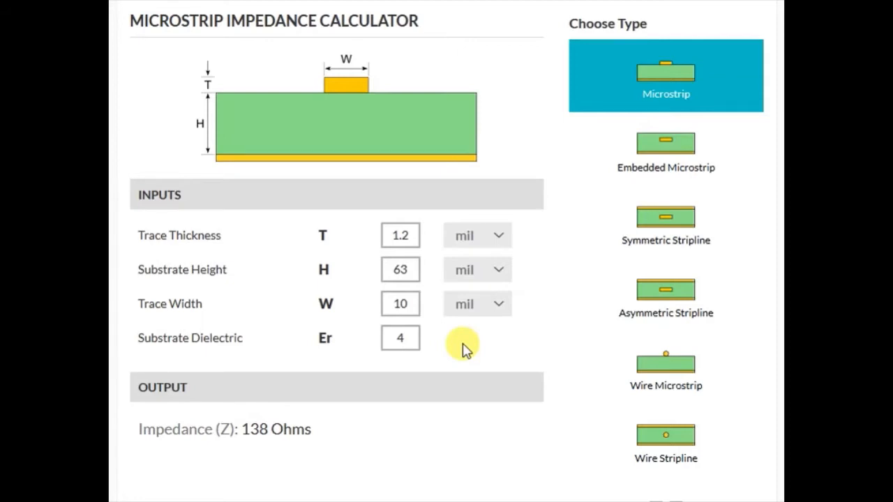
pyautogui.click(399, 338)
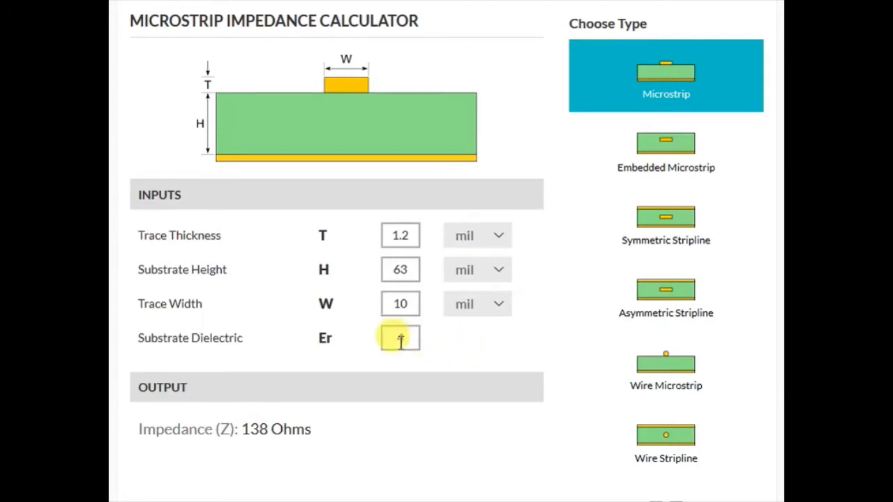
pyautogui.write('4')
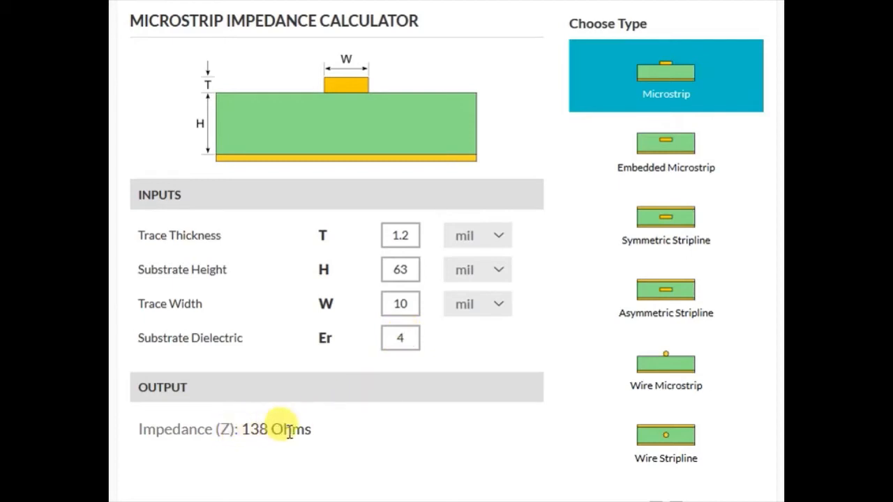
pyautogui.moveTo(344, 429)
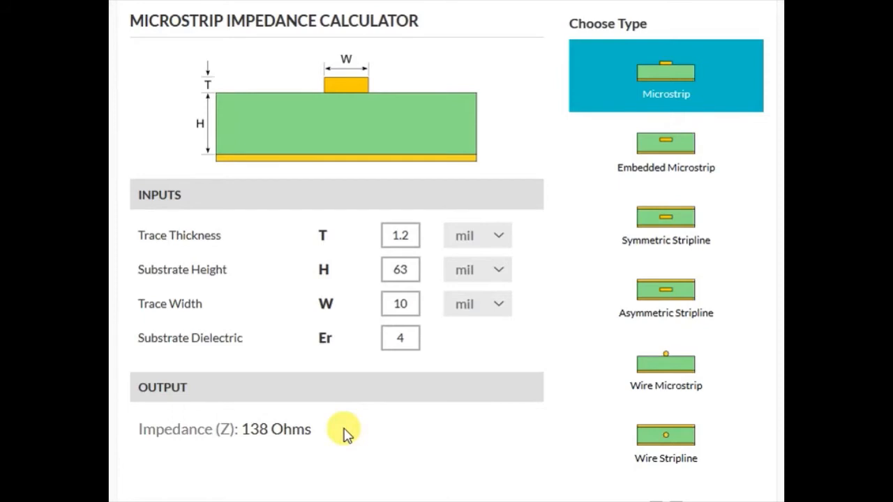
pyautogui.moveTo(278, 430)
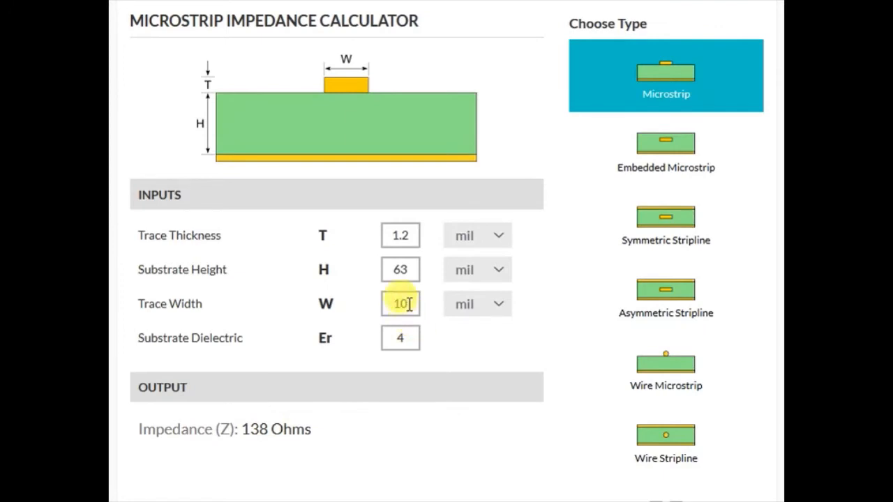
pyautogui.doubleClick(400, 304)
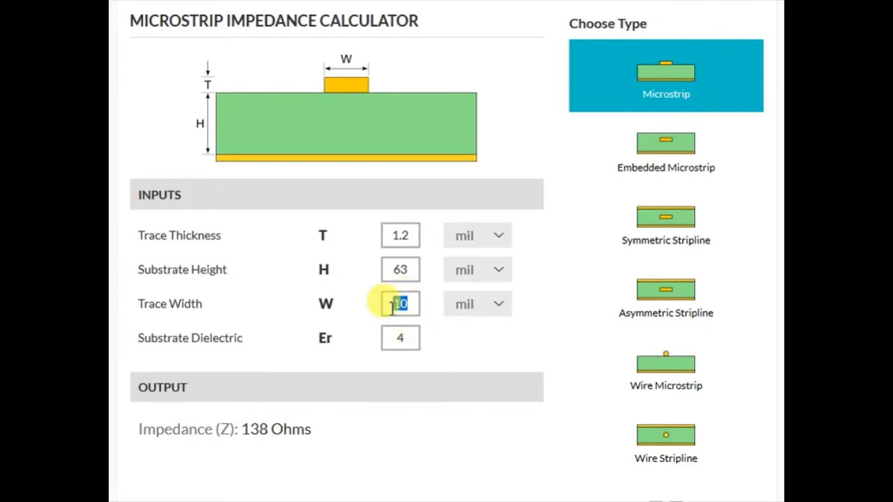
pyautogui.write('8')
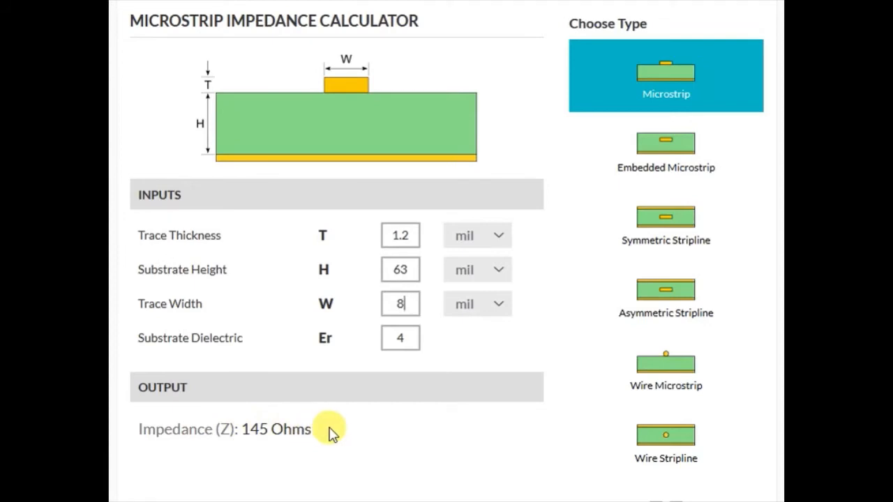
pyautogui.moveTo(321, 436)
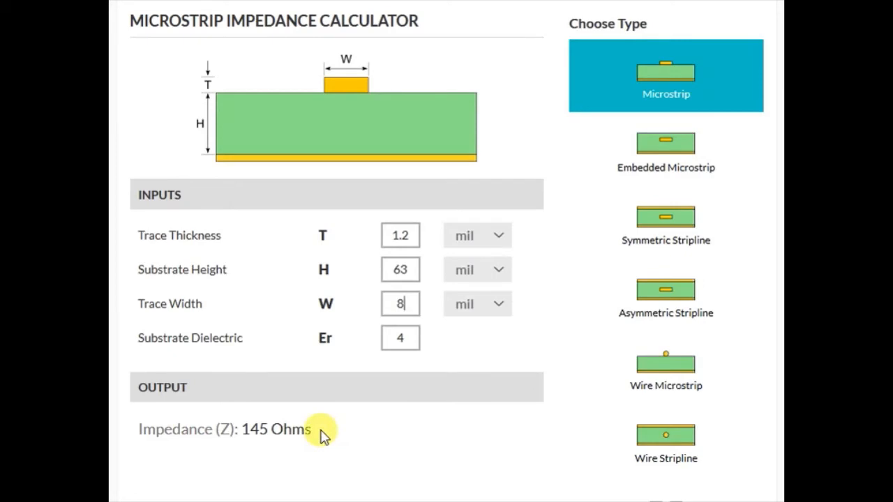